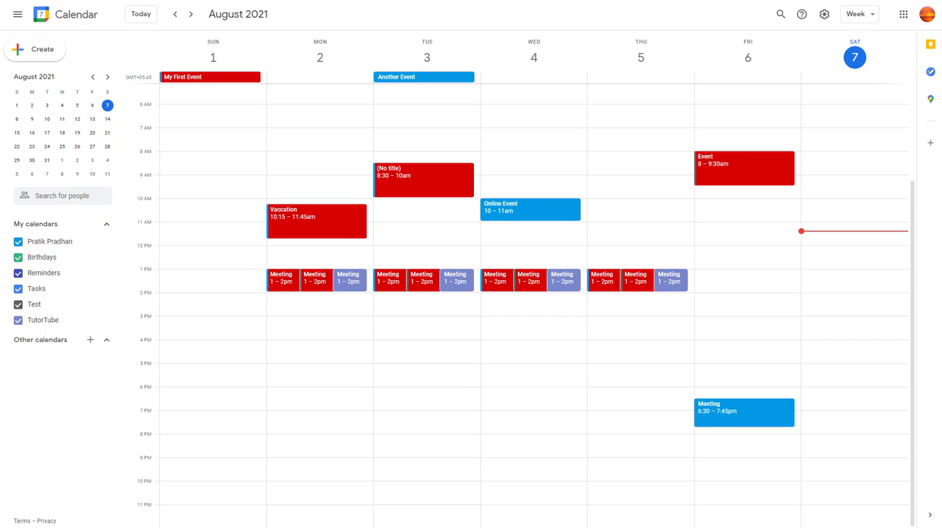
{"action": "mouse_move", "coordinate": [886, 269]}
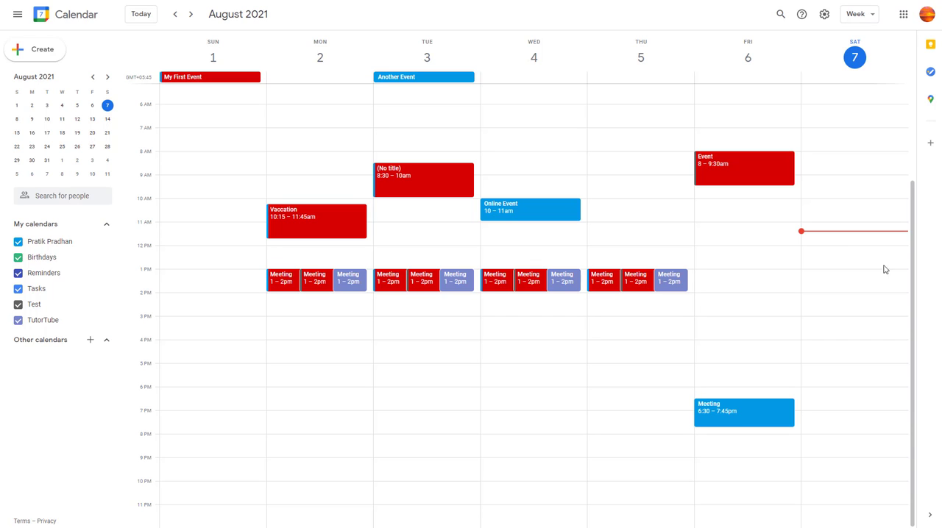
{"action": "mouse_move", "coordinate": [712, 327]}
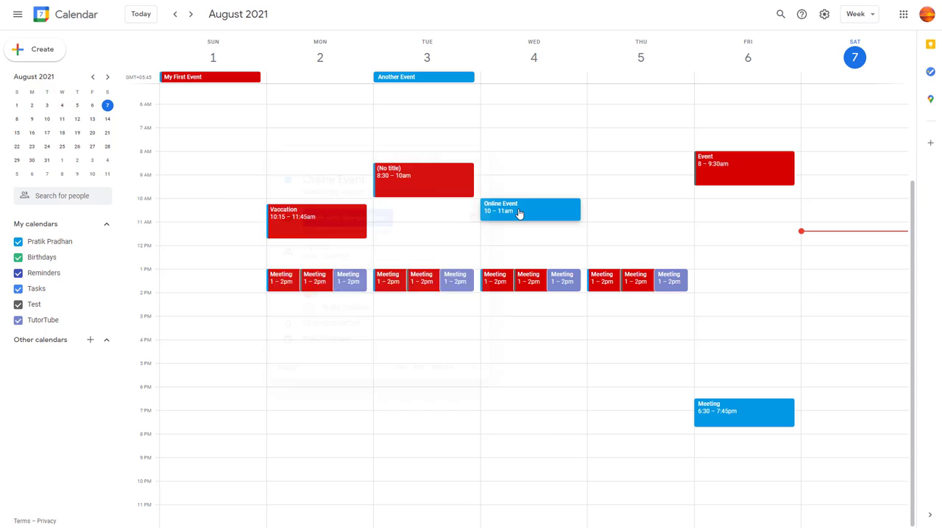
Step: Change the personal calendar's colour from blue to green, then bring its colour palette back up
{"action": "left_click", "coordinate": [518, 210]}
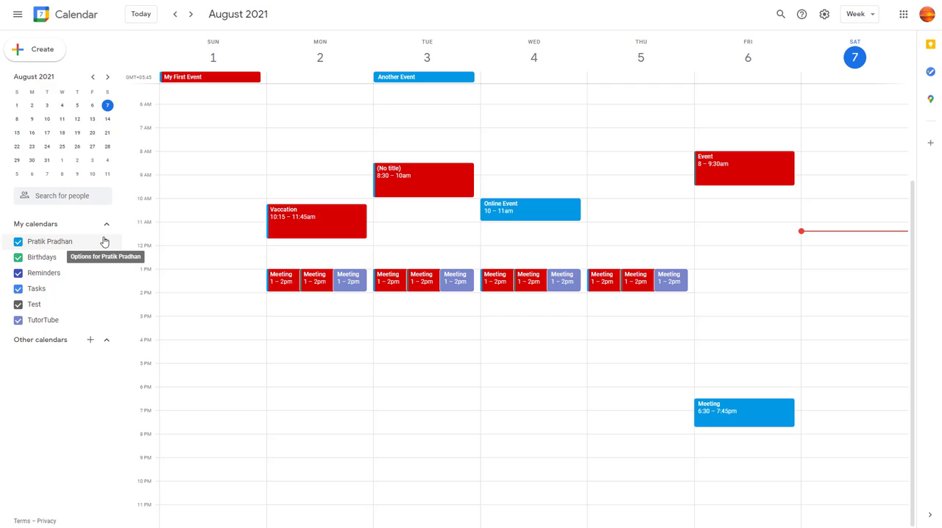
{"action": "left_click", "coordinate": [105, 241]}
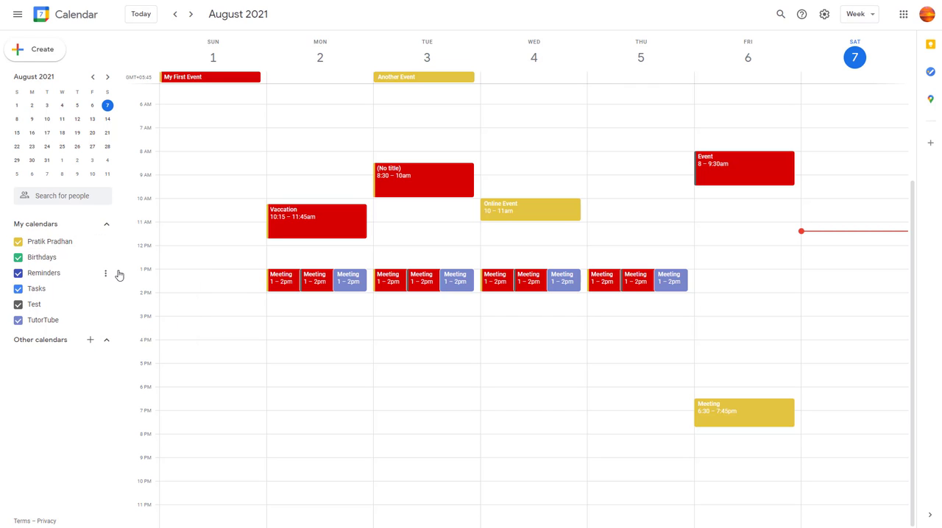
{"action": "left_click", "coordinate": [106, 273]}
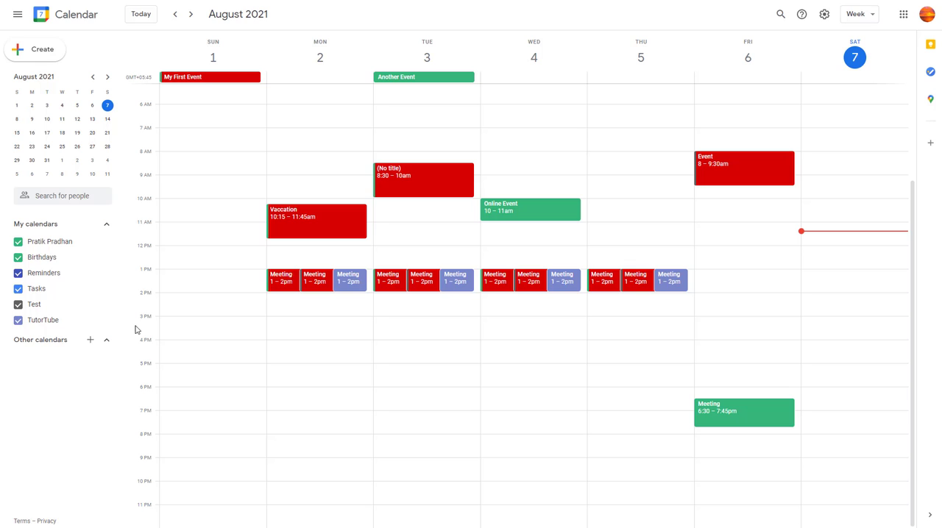
{"action": "left_click", "coordinate": [106, 241]}
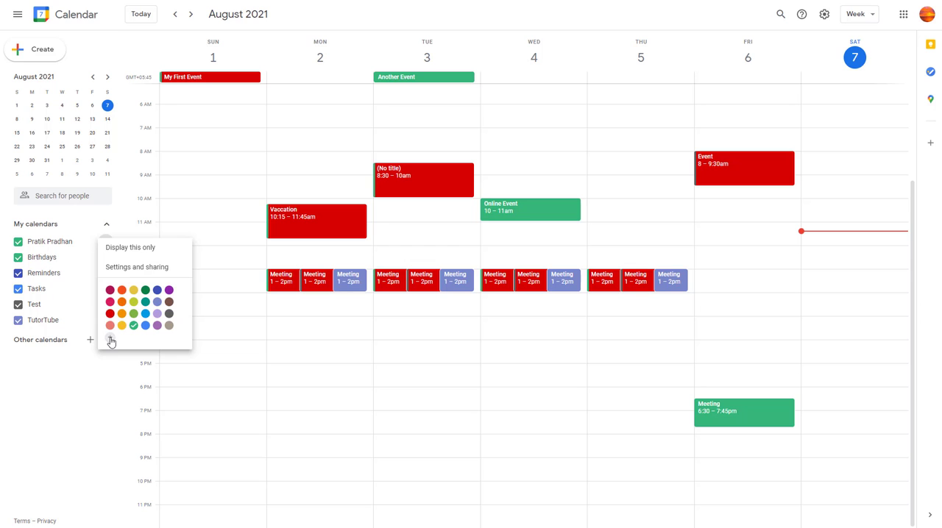
Step: Pick a custom pale purple in the colour picker and save it as the calendar colour
{"action": "left_click", "coordinate": [112, 342]}
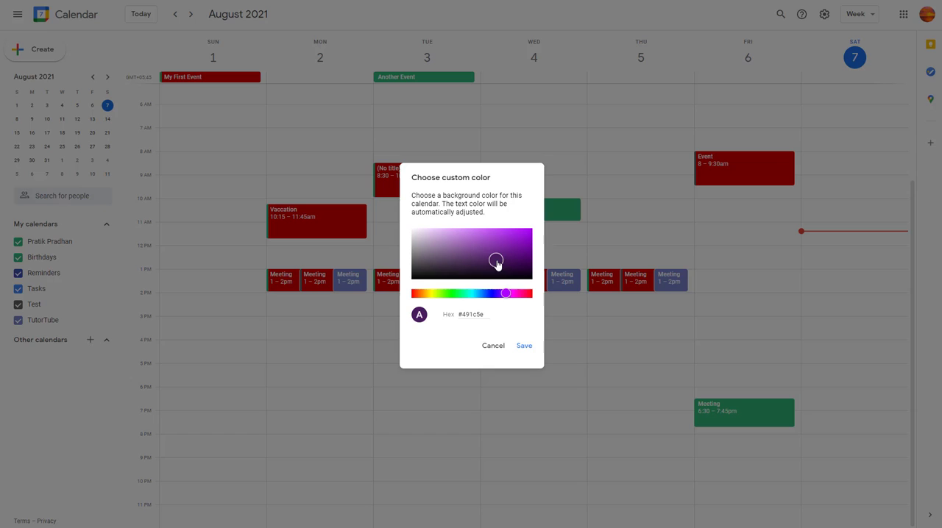
{"action": "left_click_drag", "start_coordinate": [497, 262], "coordinate": [456, 231]}
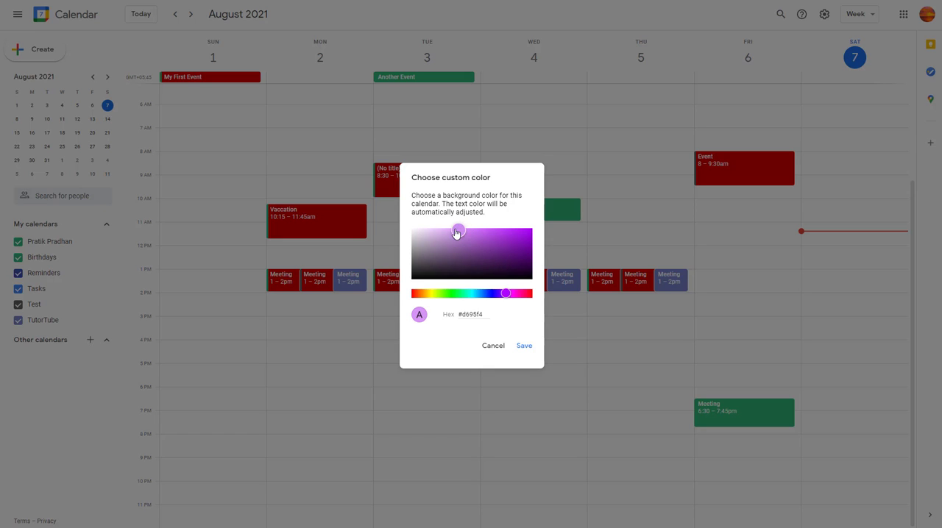
{"action": "left_click", "coordinate": [442, 229]}
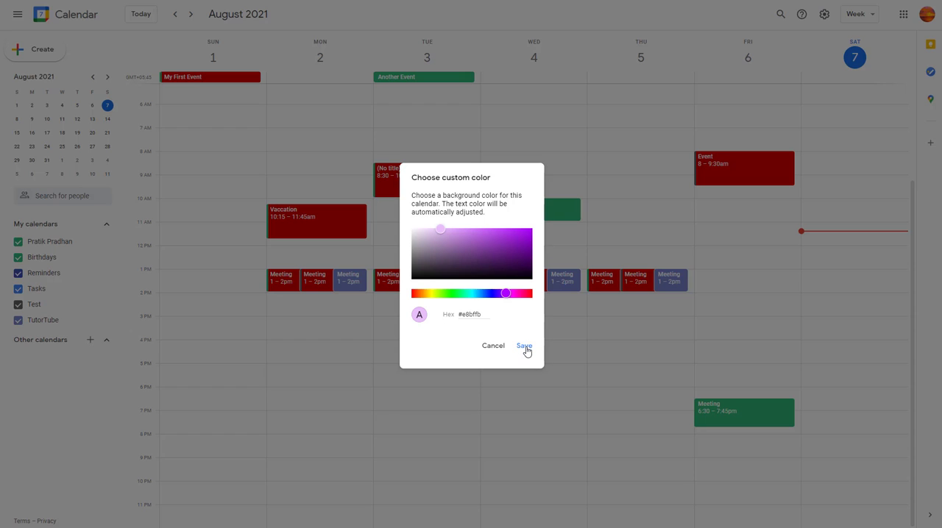
{"action": "left_click", "coordinate": [524, 346]}
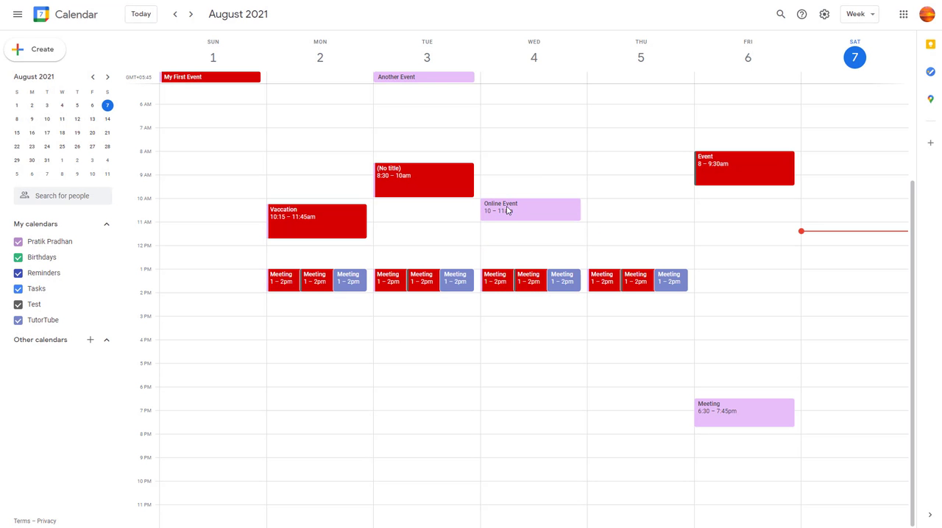
{"action": "mouse_move", "coordinate": [597, 368]}
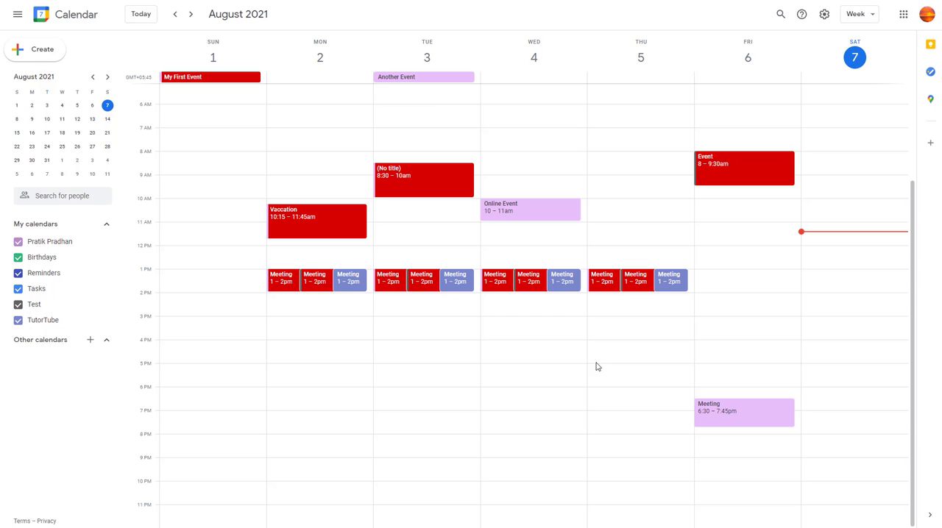
{"action": "mouse_move", "coordinate": [218, 121]}
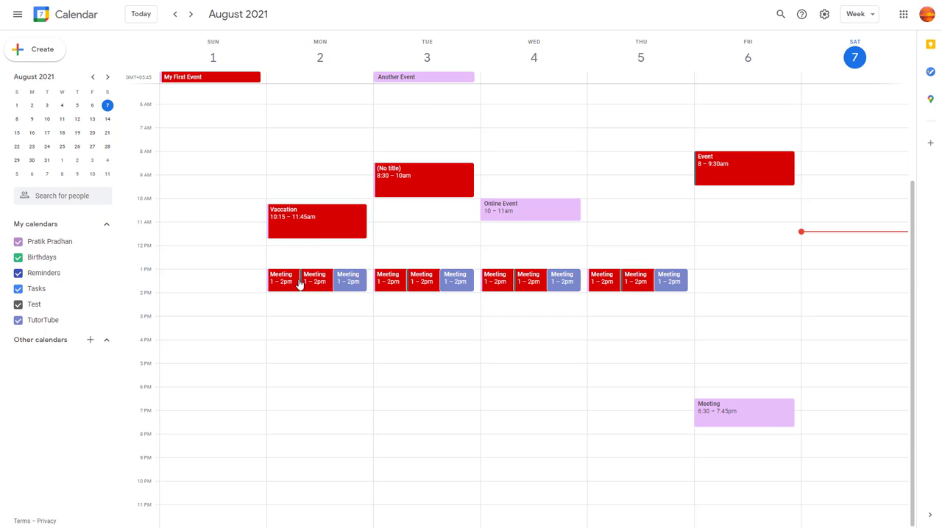
{"action": "mouse_move", "coordinate": [267, 253]}
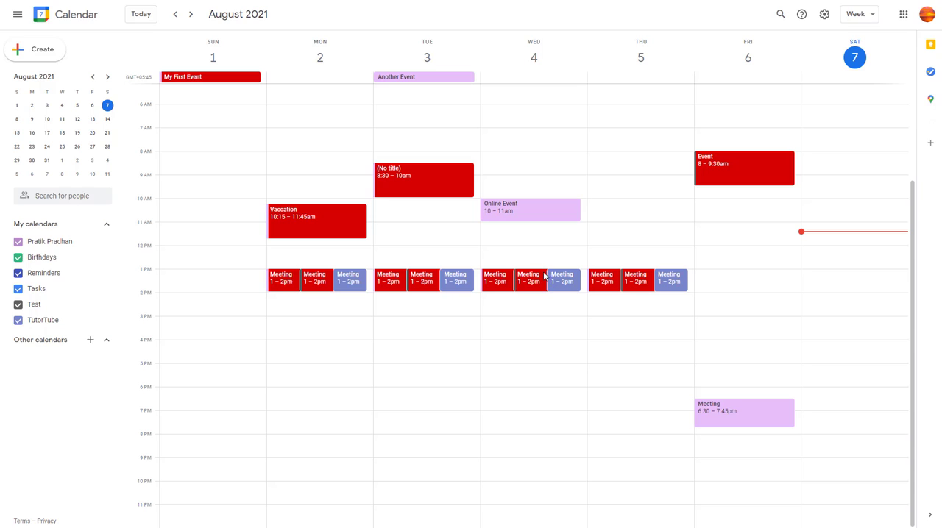
{"action": "mouse_move", "coordinate": [547, 286]}
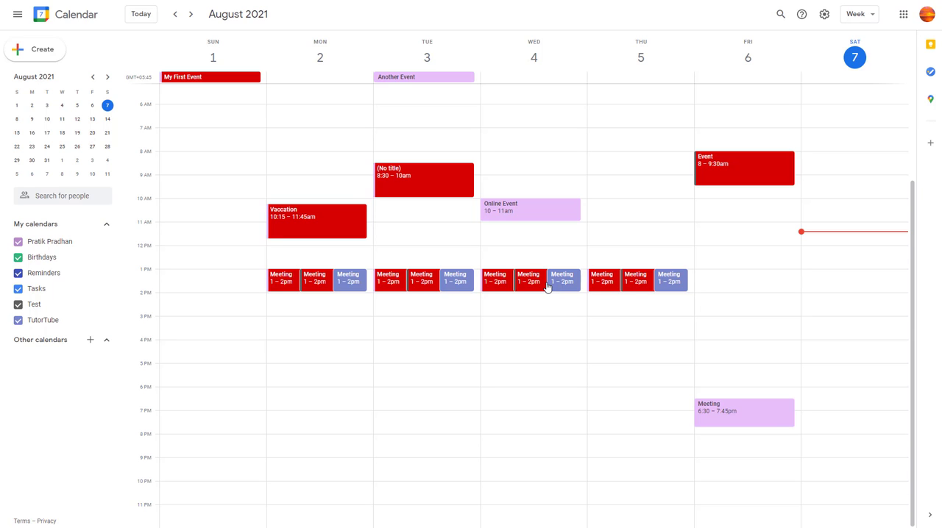
{"action": "mouse_move", "coordinate": [589, 337]}
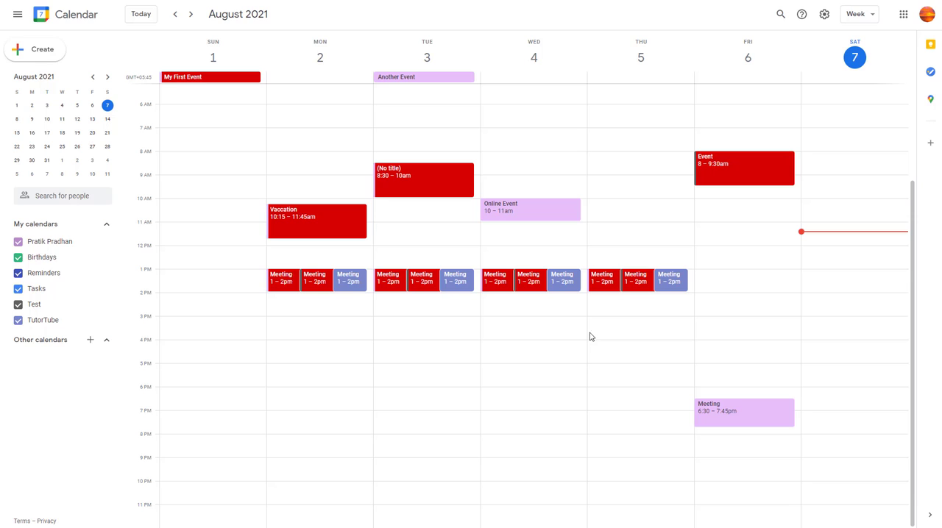
{"action": "mouse_move", "coordinate": [615, 329]}
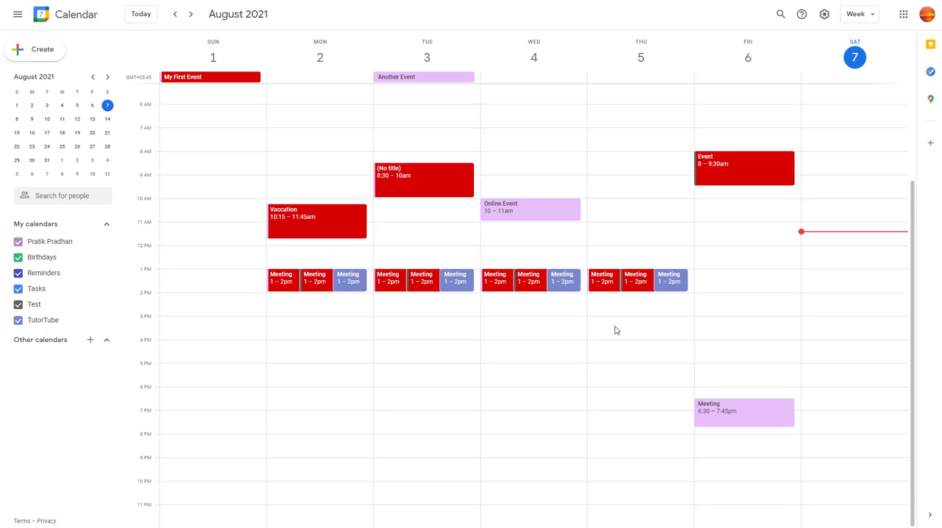